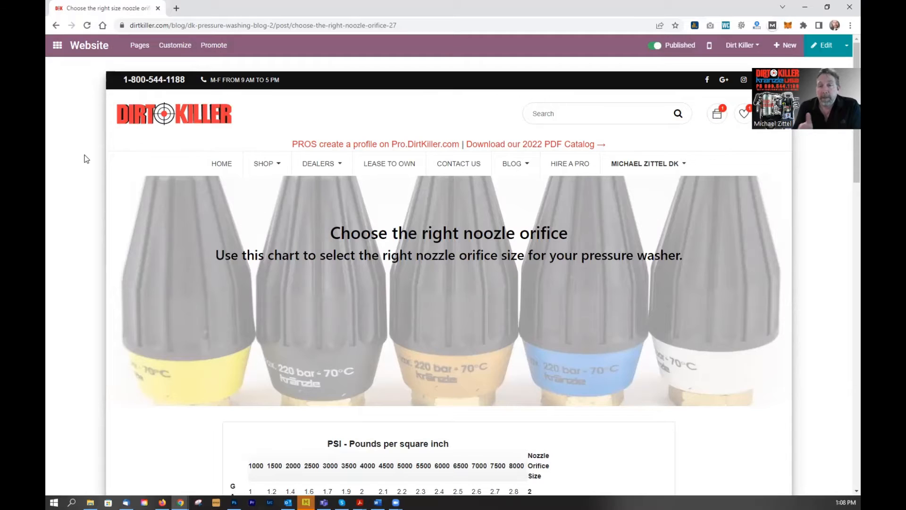
mouse_move(277, 172)
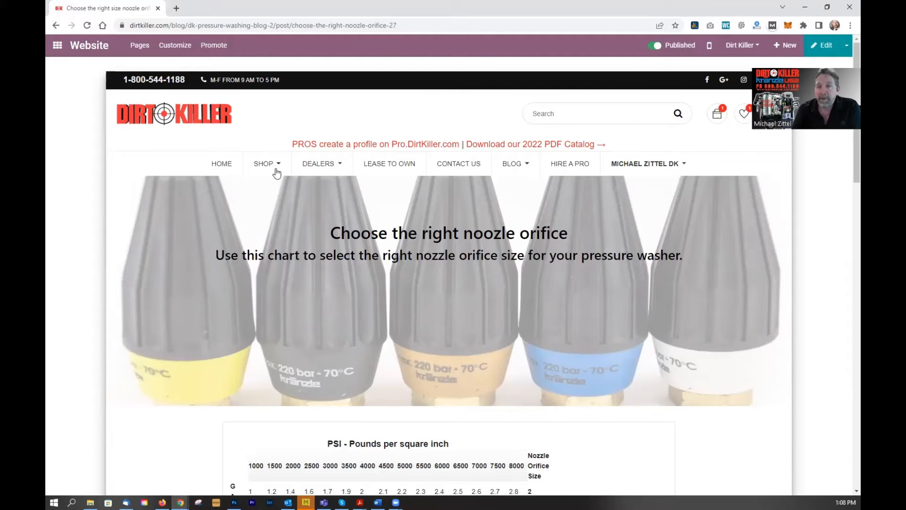
Step: Scroll the 'Choose the right noozle orifice' post until the PSI-by-GPM chart shows
click(263, 164)
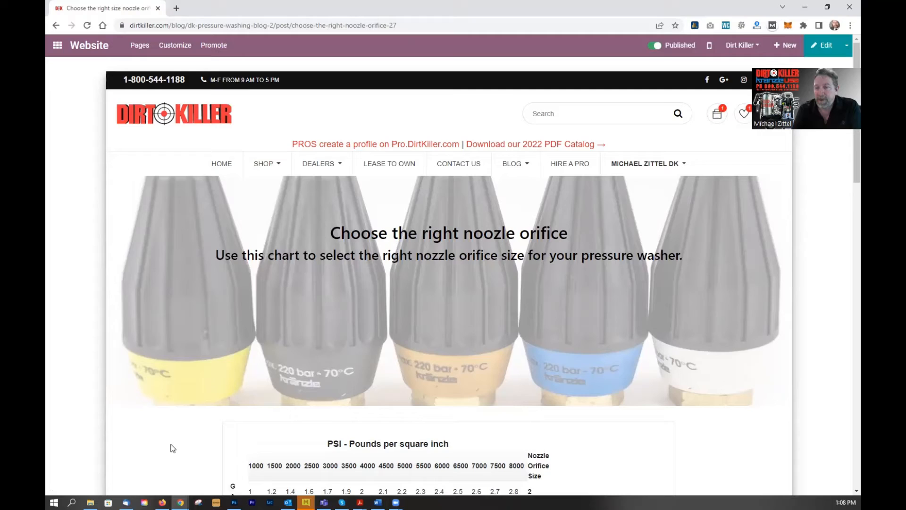
scroll(down, 3)
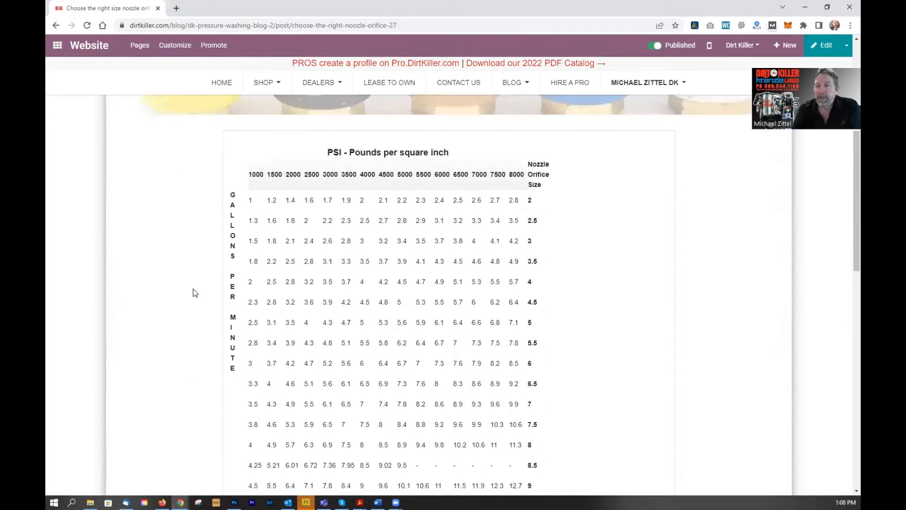